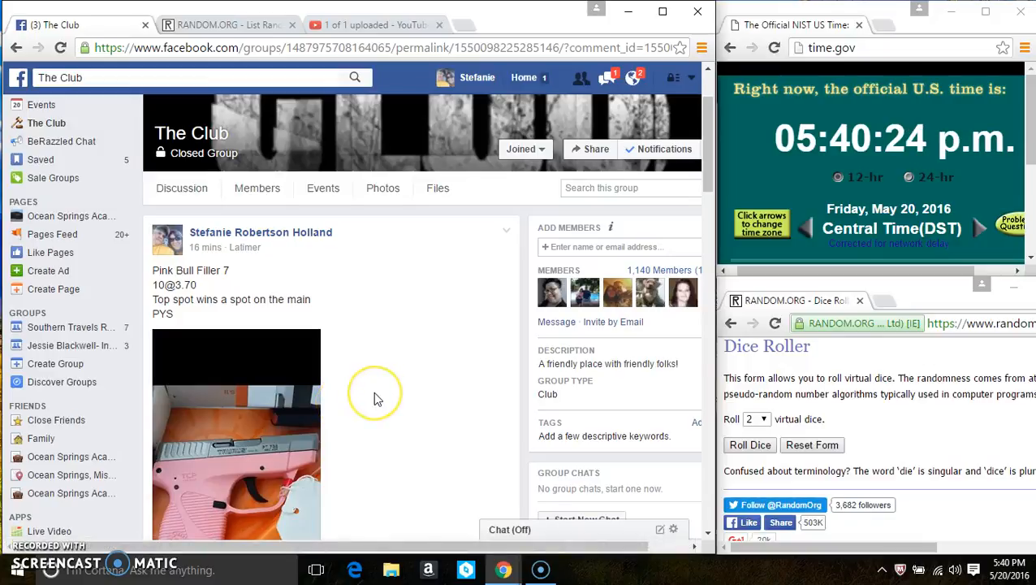
{"action": "mouse_move", "coordinate": [378, 398]}
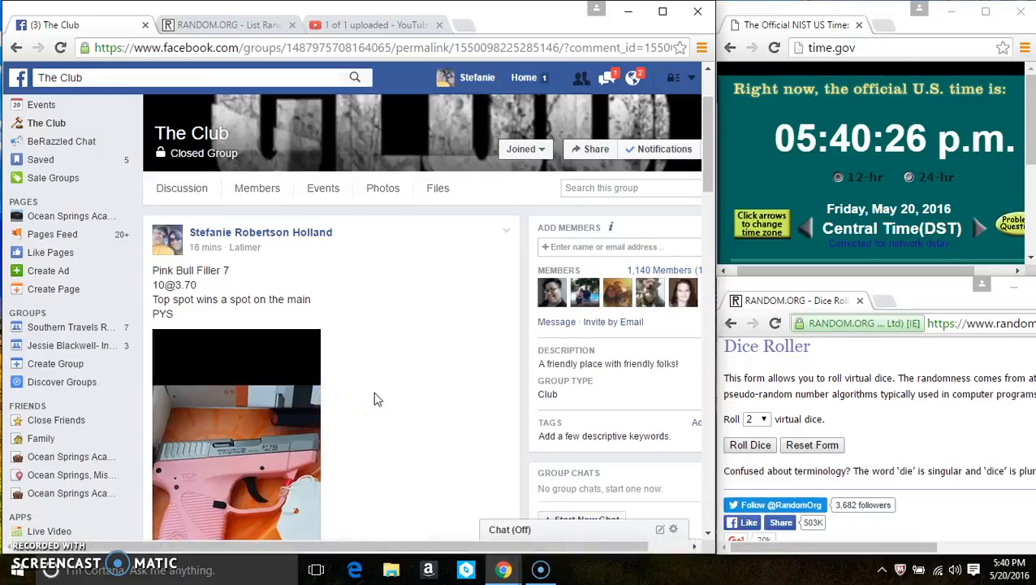
Scroll down the group post's comments to the numbered 1–10 filler name list
{"action": "scroll", "scroll_direction": "down", "scroll_amount": 3}
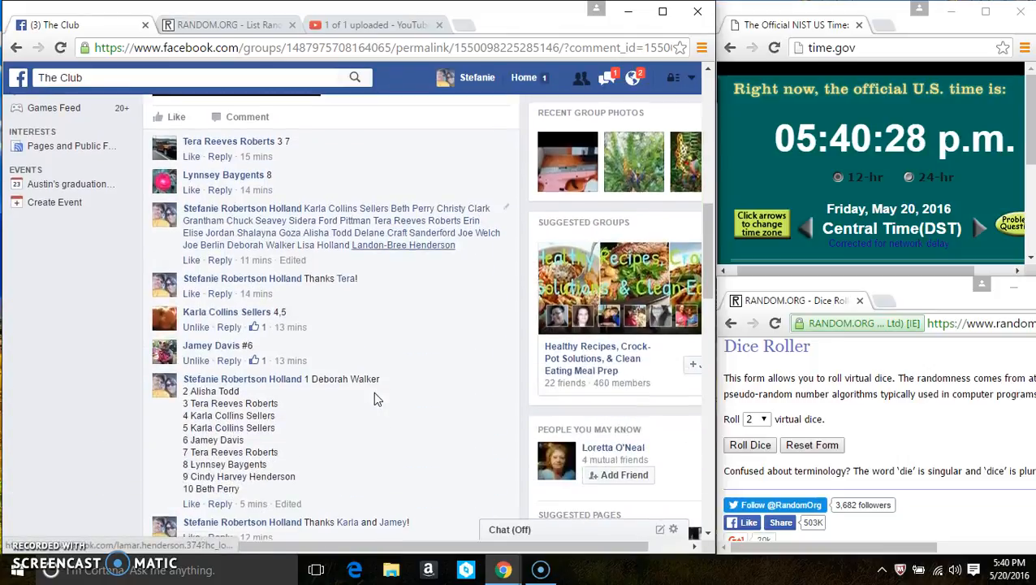
{"action": "scroll", "scroll_direction": "down", "scroll_amount": 3}
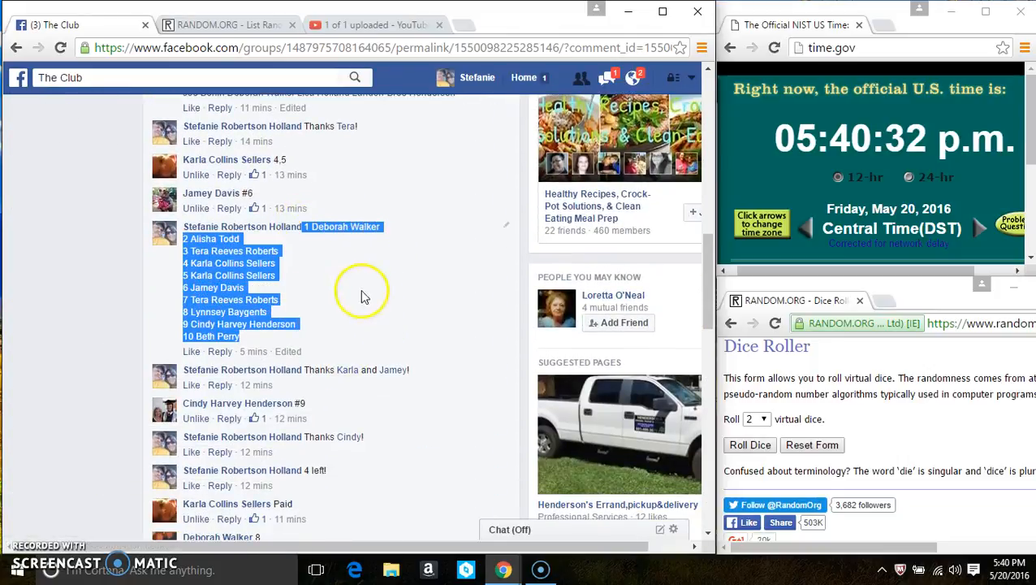
{"action": "scroll", "scroll_direction": "down", "scroll_amount": 3}
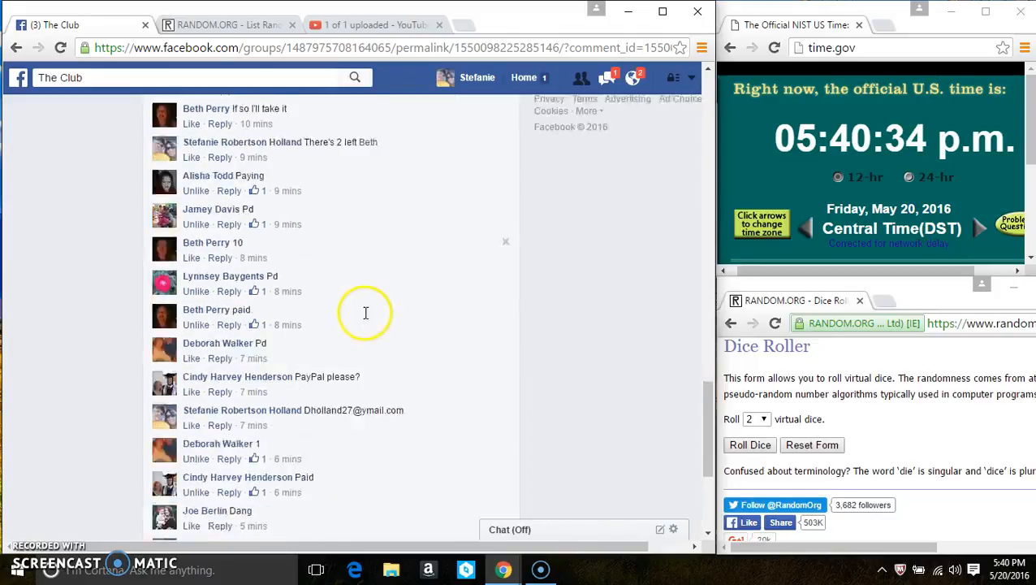
{"action": "scroll", "scroll_direction": "down", "scroll_amount": 3}
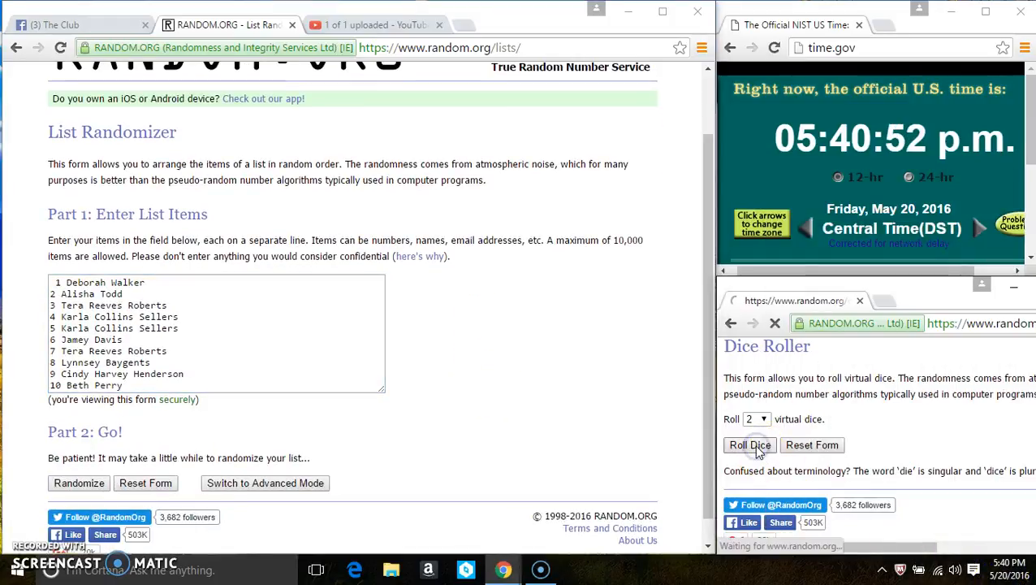
Roll two dice in the Dice Roller, getting 4 and 1 at 22:40:52 UTC
{"action": "left_click", "coordinate": [748, 444]}
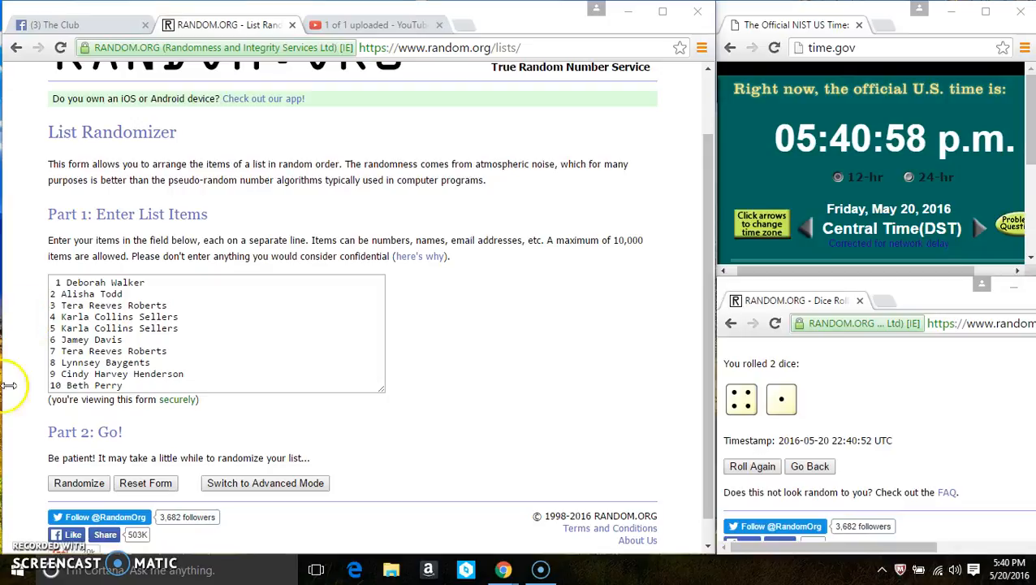
{"action": "left_click", "coordinate": [79, 482]}
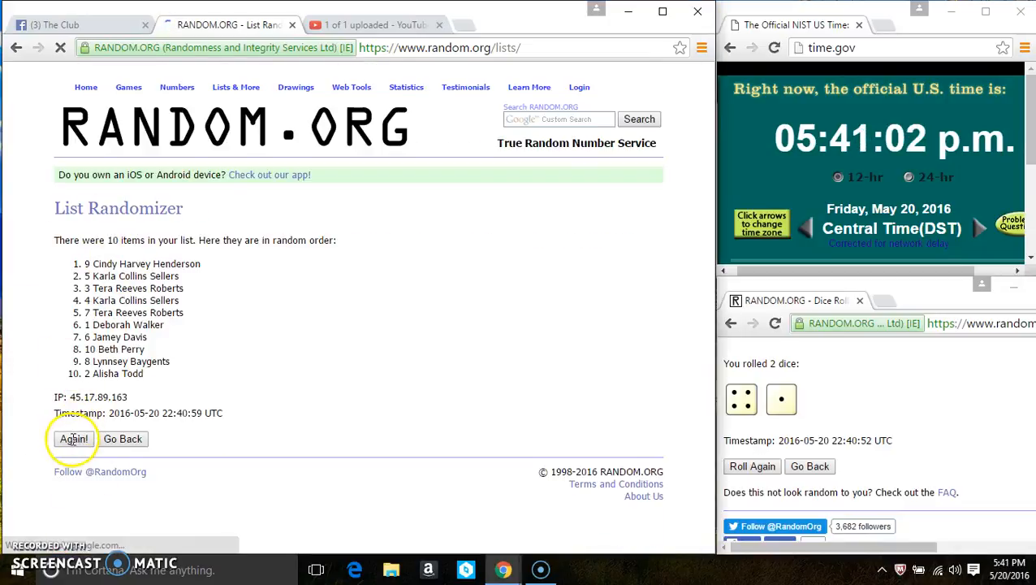
{"action": "left_click", "coordinate": [73, 438]}
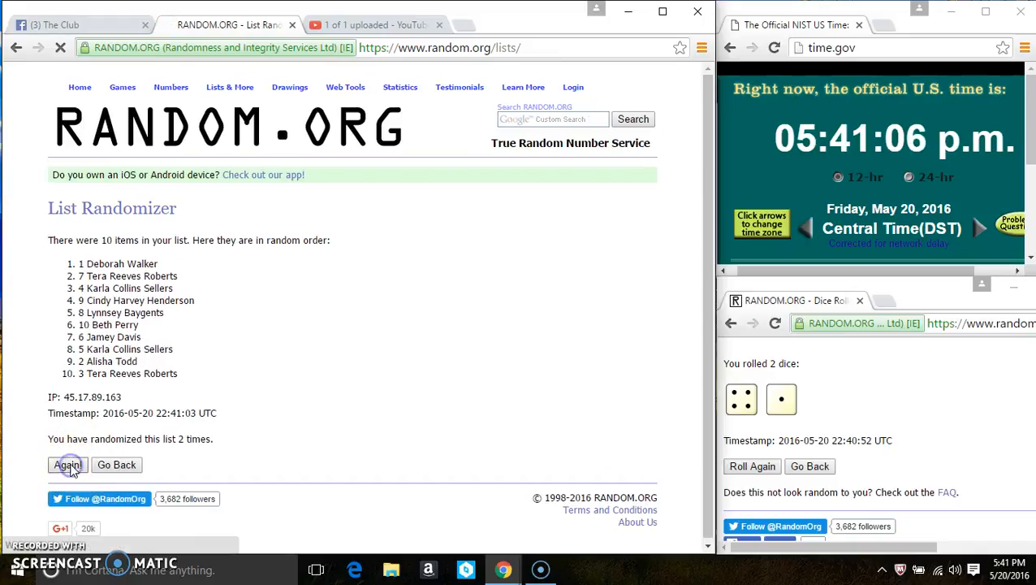
{"action": "left_click", "coordinate": [69, 464]}
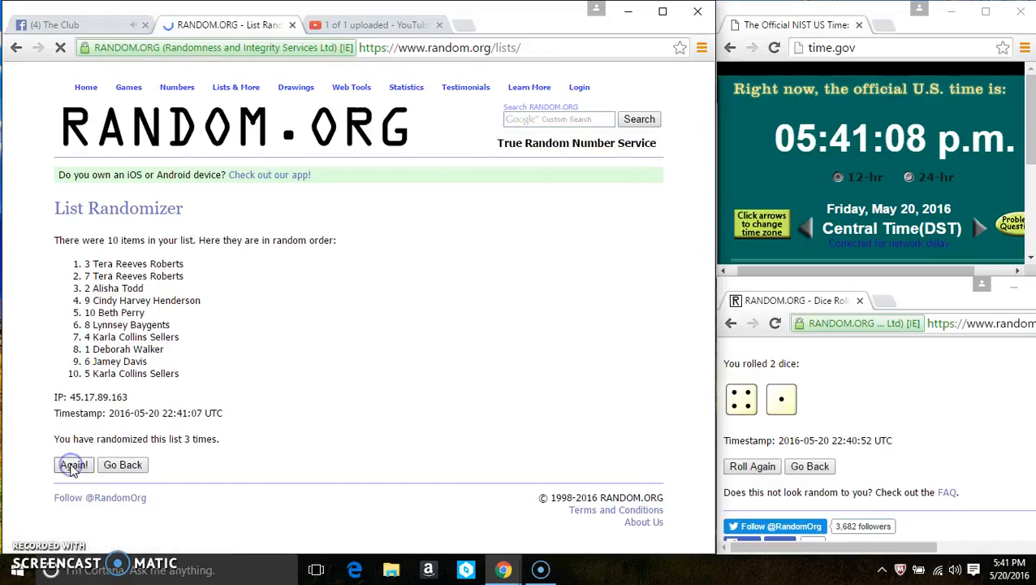
{"action": "left_click", "coordinate": [73, 464]}
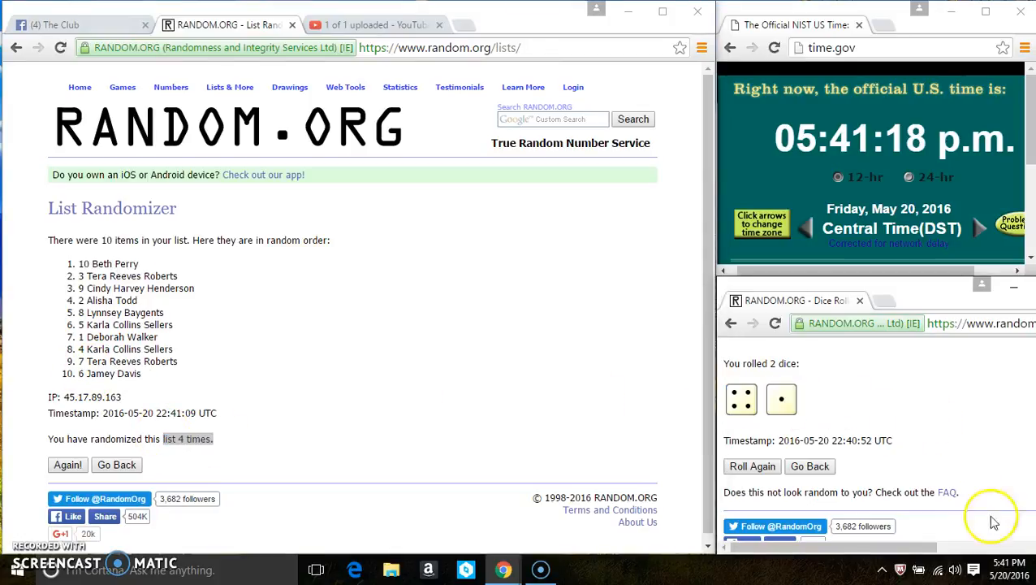
{"action": "mouse_move", "coordinate": [544, 272]}
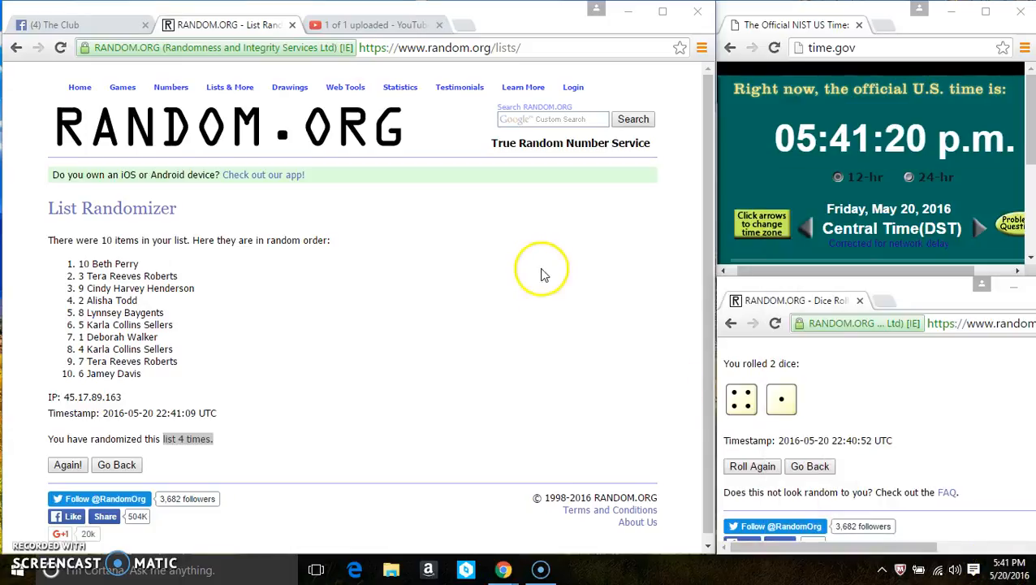
{"action": "left_click", "coordinate": [67, 465]}
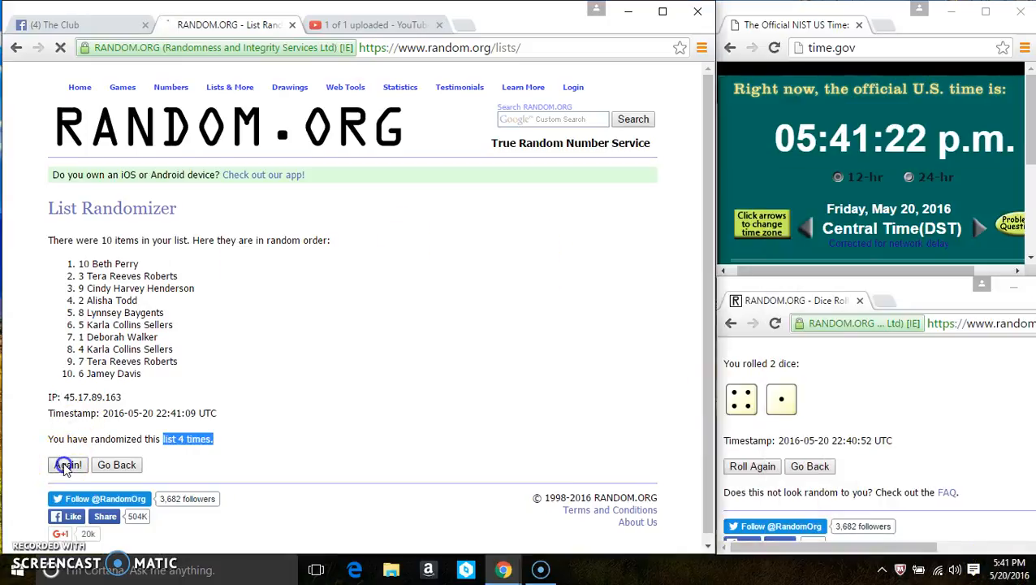
{"action": "left_click", "coordinate": [67, 465]}
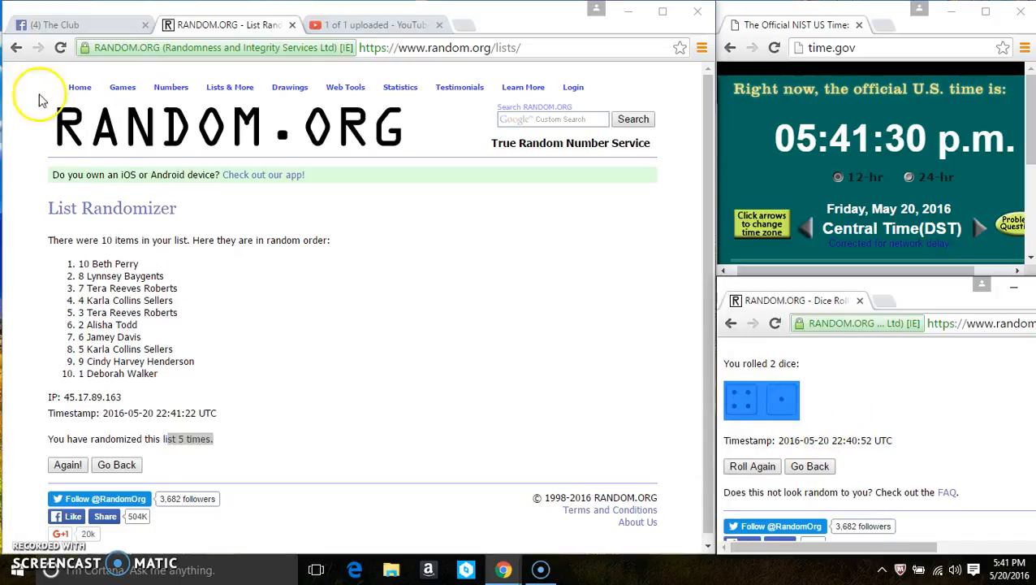
{"action": "left_click", "coordinate": [77, 24]}
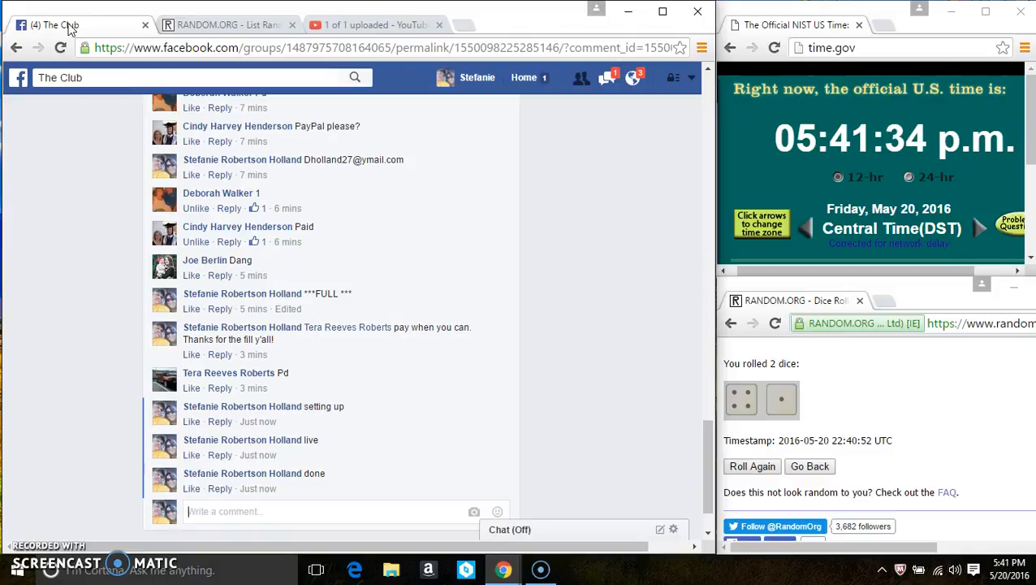
{"action": "mouse_move", "coordinate": [271, 494]}
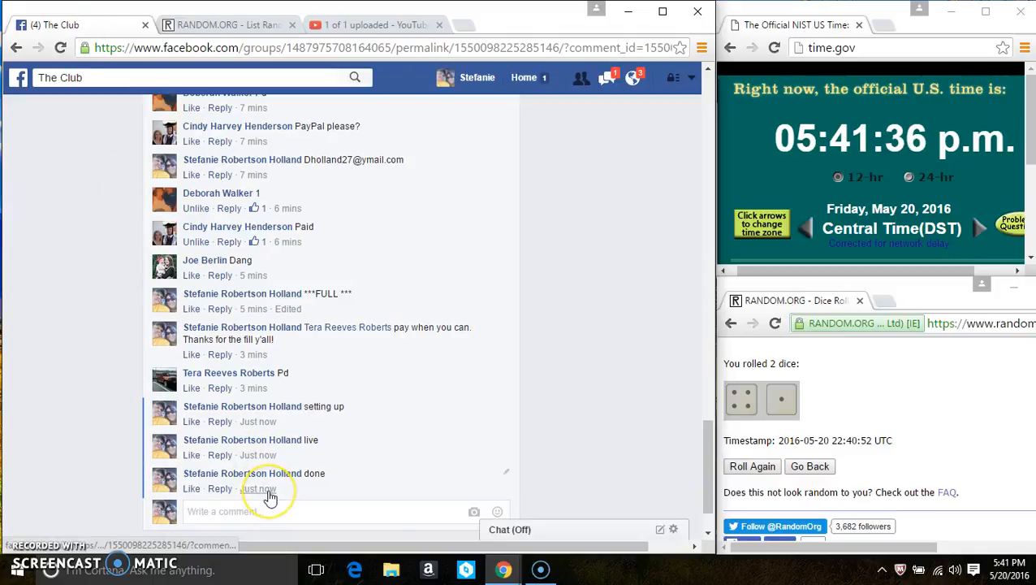